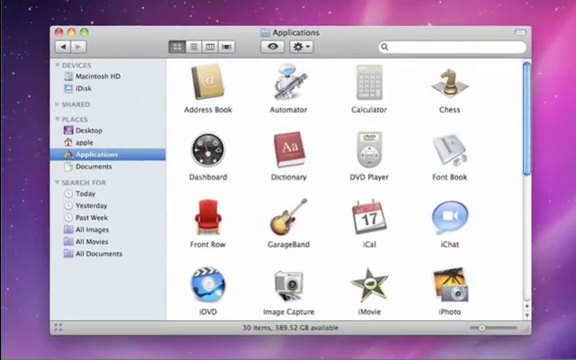
From Applications, open the Utilities folder and select AirPort Utility
{"action": "scroll", "scroll_direction": "down", "scroll_amount": 3}
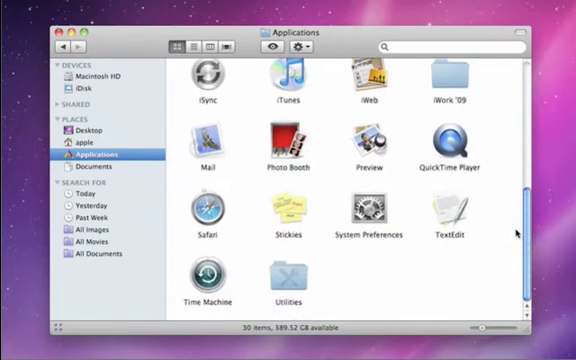
{"action": "double_click", "coordinate": [289, 285]}
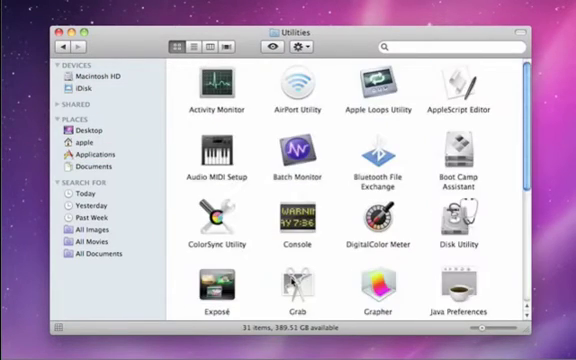
{"action": "left_click", "coordinate": [297, 82]}
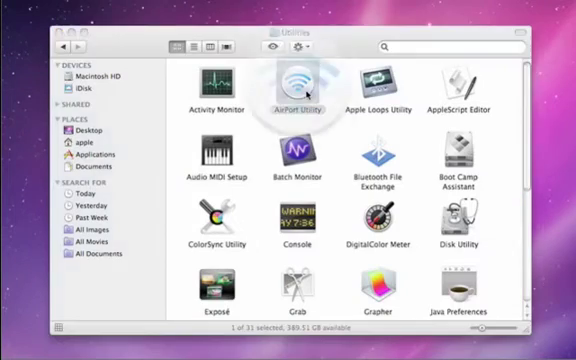
Launch AirPort Utility, begin setting up the found Time Capsule, and enter and verify its password
{"action": "double_click", "coordinate": [295, 80]}
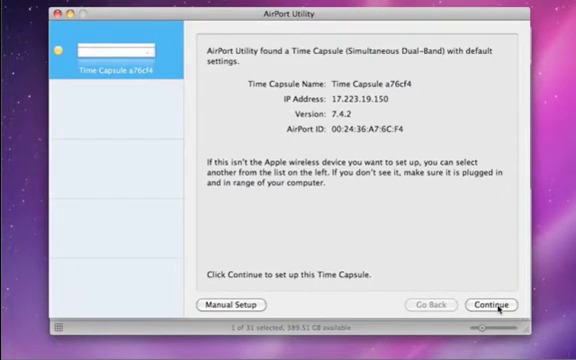
{"action": "left_click", "coordinate": [491, 304]}
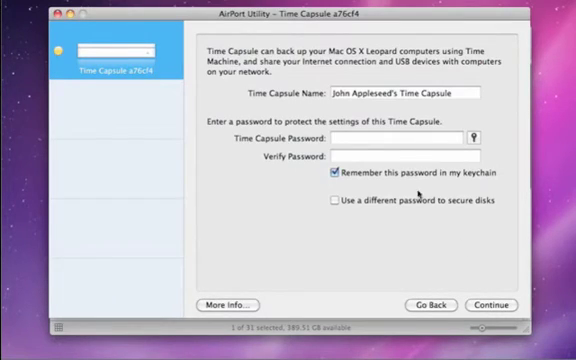
{"action": "type", "text": "password"}
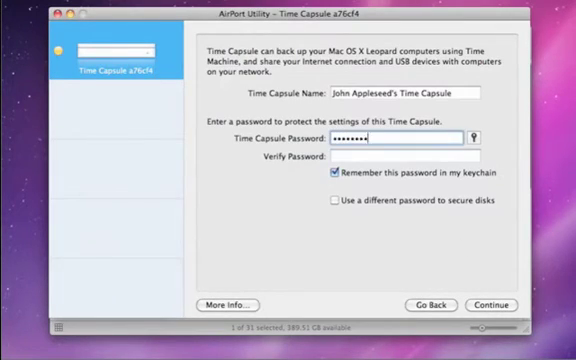
{"action": "type", "text": "••••"}
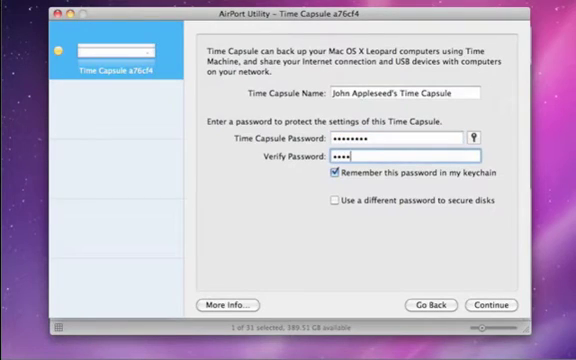
{"action": "type", "text": "••••"}
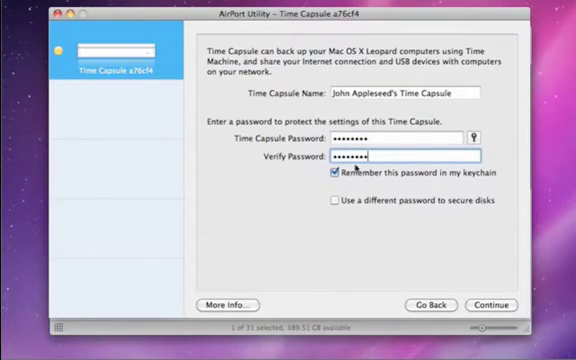
Create a new wireless network named Appleseed Wireless with a verified WPA/WPA2 password
{"action": "left_click", "coordinate": [491, 305]}
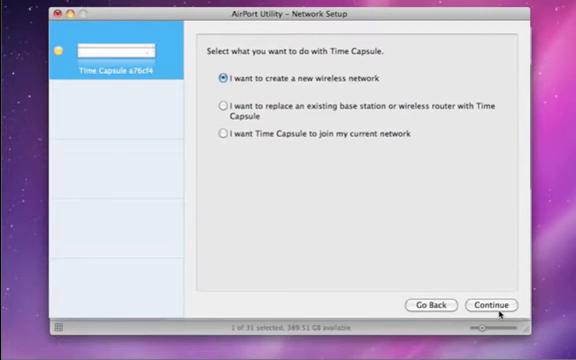
{"action": "left_click", "coordinate": [491, 305]}
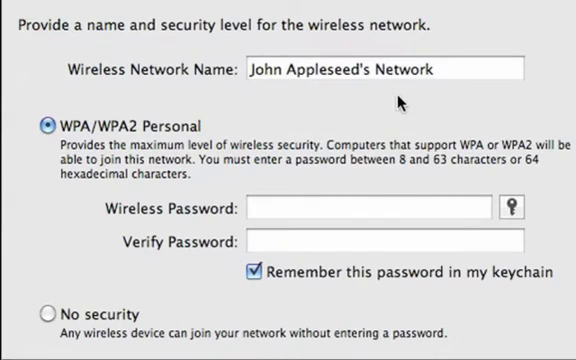
{"action": "type", "text": "Appleseed Wireless"}
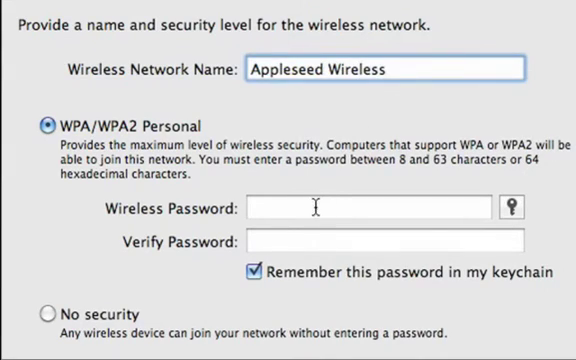
{"action": "type", "text": "••••"}
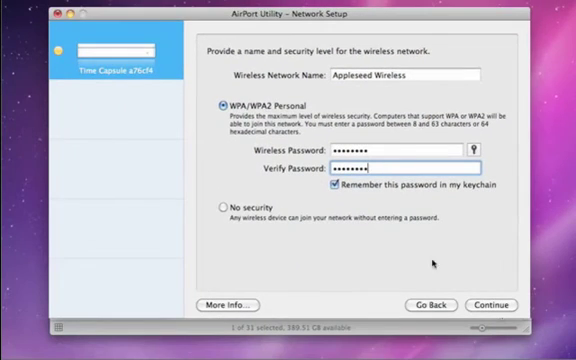
Enable a guest network with its own verified WPA/WPA2 password and advance to Internet Setup
{"action": "left_click", "coordinate": [490, 305]}
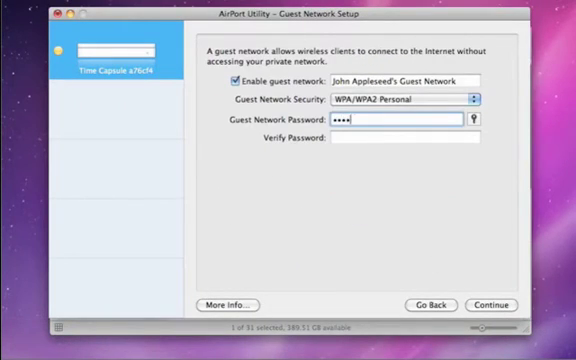
{"action": "type", "text": "••"}
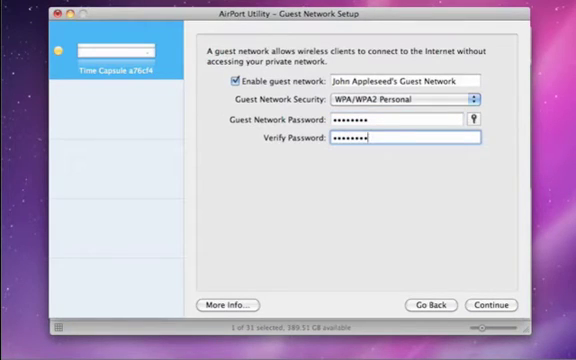
{"action": "left_click", "coordinate": [490, 305]}
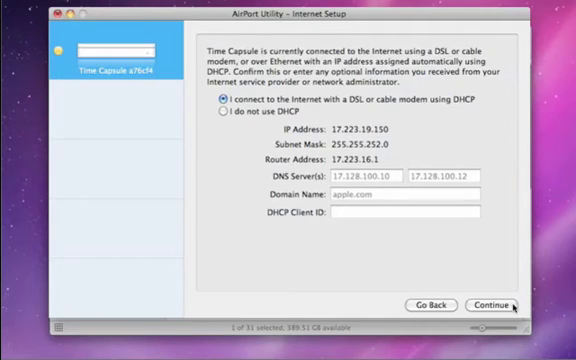
Accept DHCP internet, keep Time Machine backup on, and reach the Summary
{"action": "left_click", "coordinate": [496, 305]}
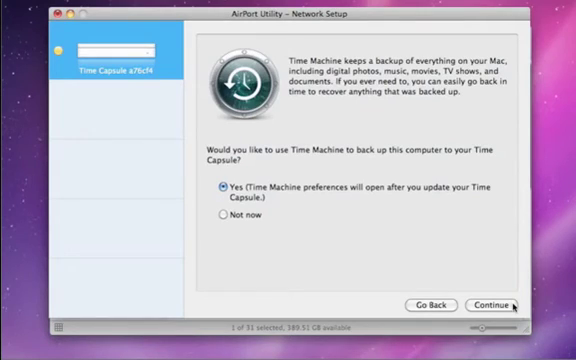
{"action": "left_click", "coordinate": [510, 305]}
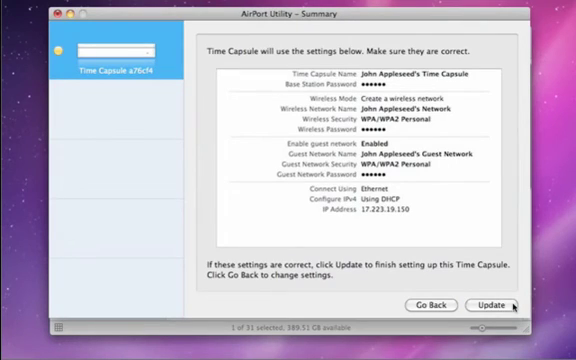
Write the settings to the Time Capsule, accepting the service interruption warning
{"action": "left_click", "coordinate": [490, 305]}
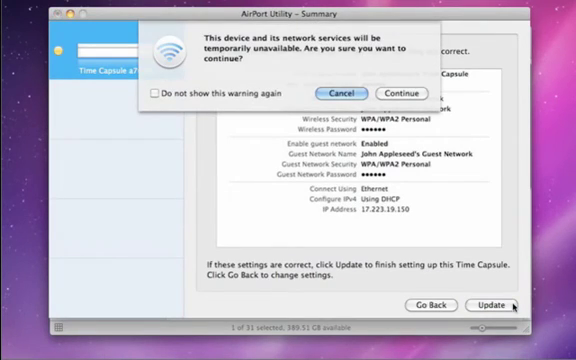
{"action": "left_click", "coordinate": [399, 92]}
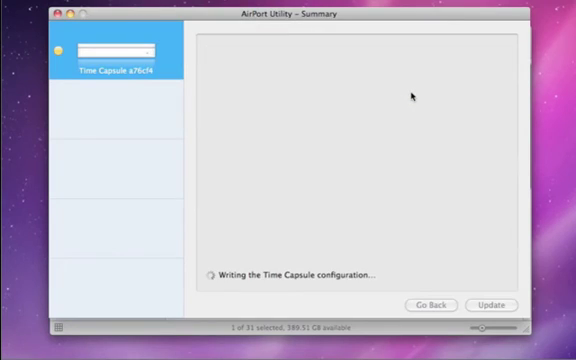